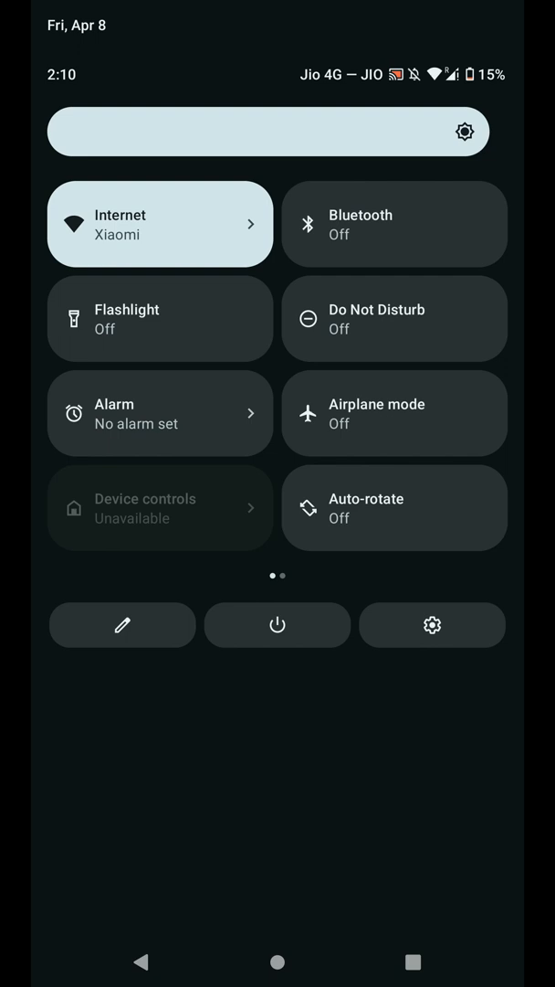
Browse the second Quick Settings tile page and the tile editor, then enter the full Settings list.
click(277, 625)
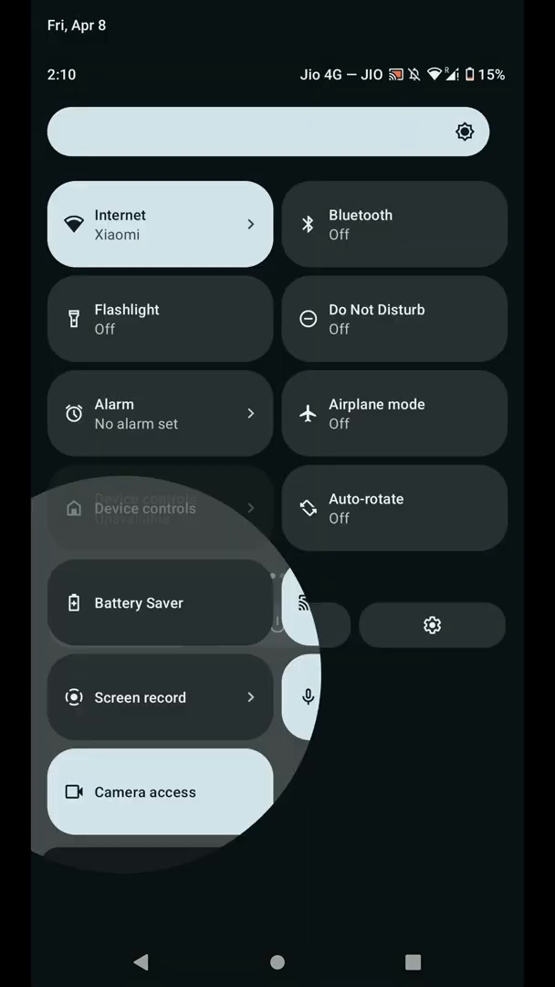
click(432, 625)
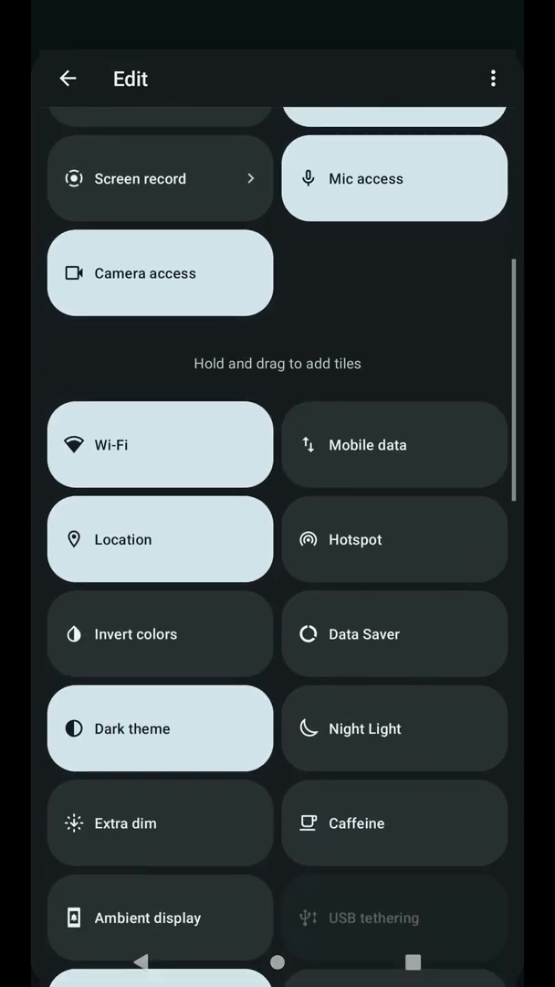
scroll(down, 3)
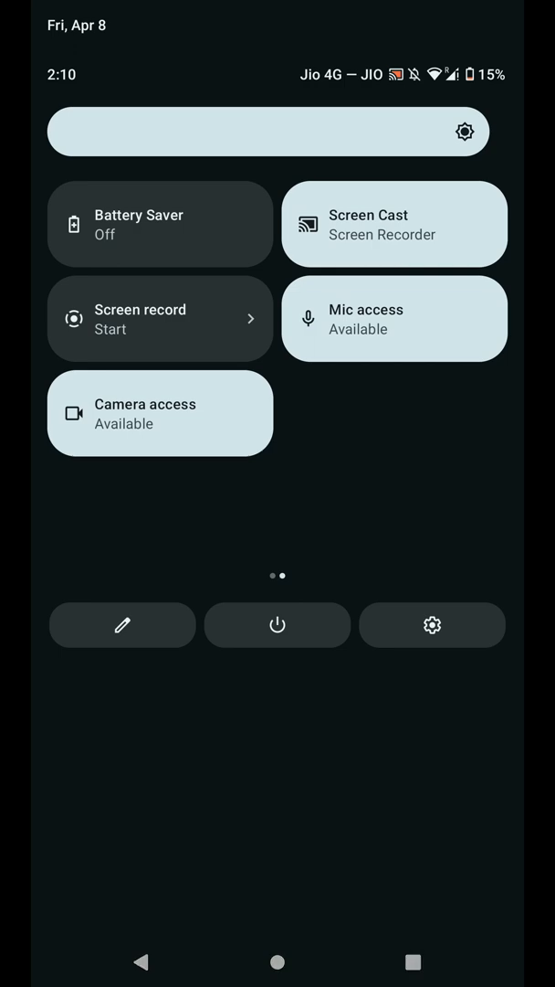
click(431, 625)
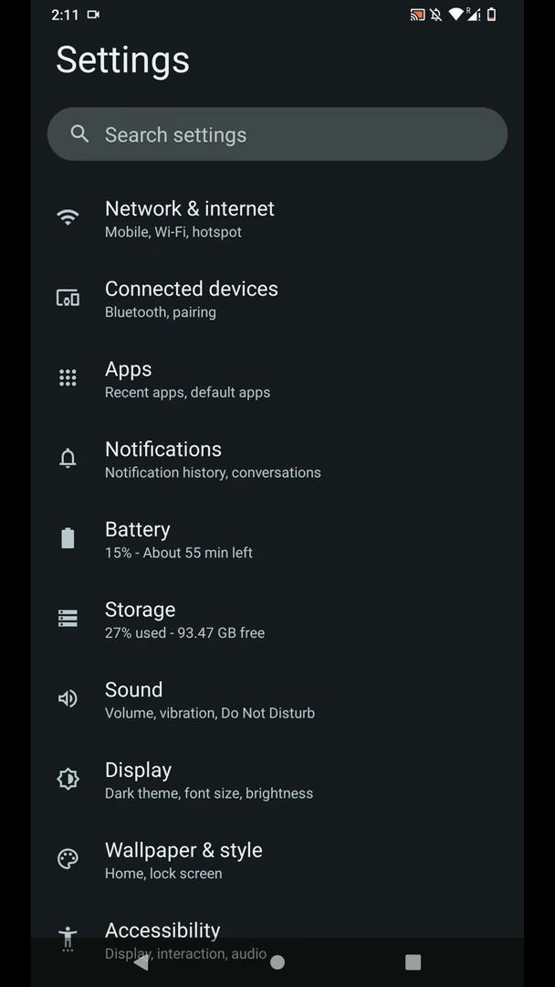
In Display > Monet Engine, enable Use custom color.
click(139, 767)
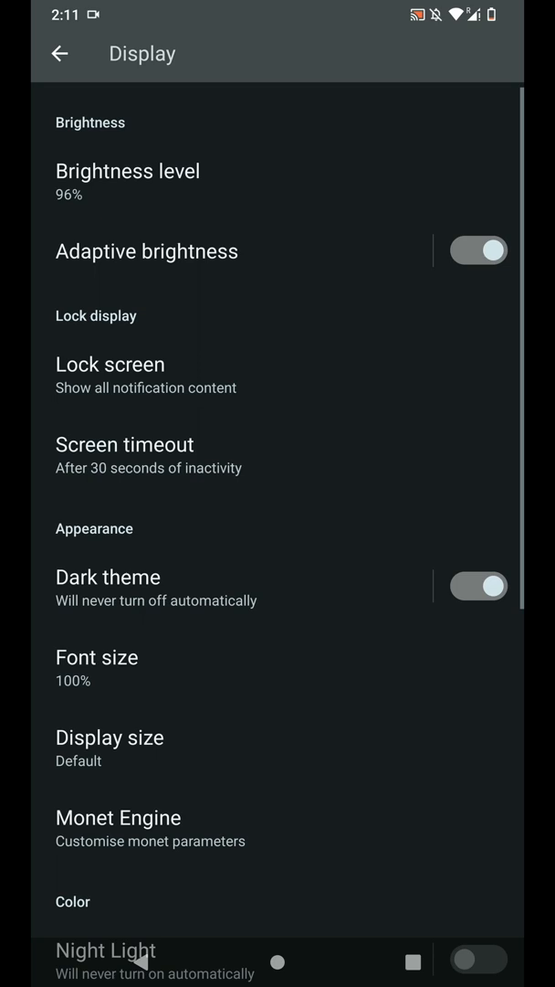
scroll(down, 3)
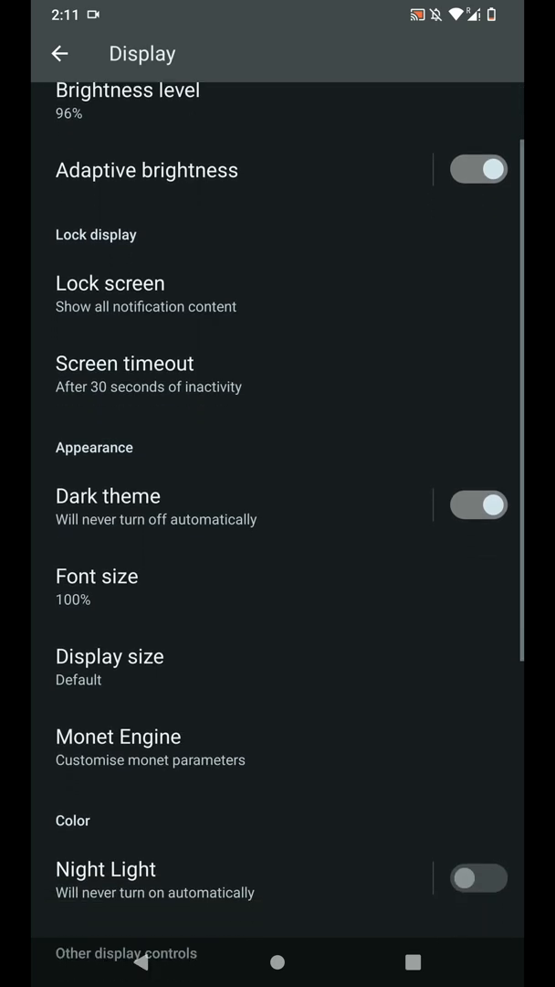
scroll(down, 3)
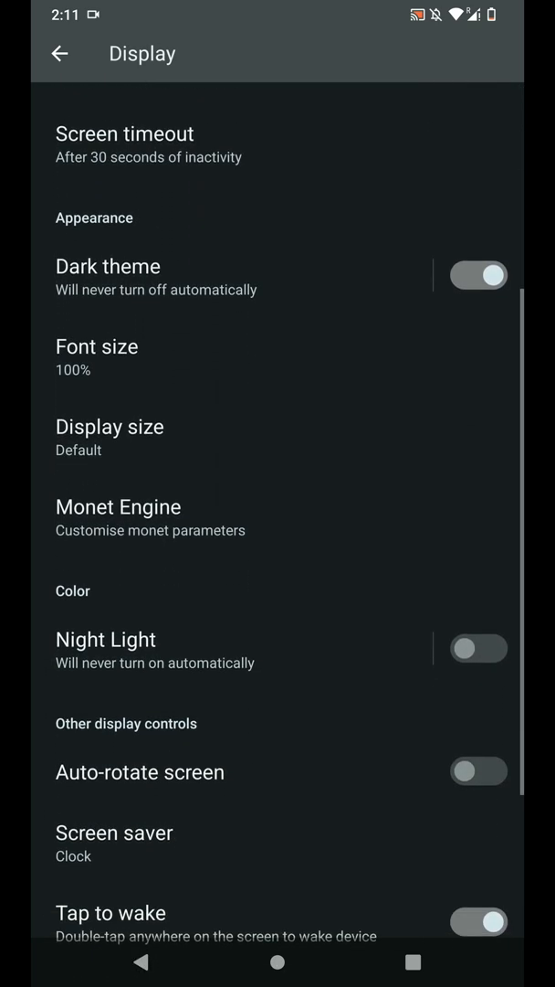
click(117, 506)
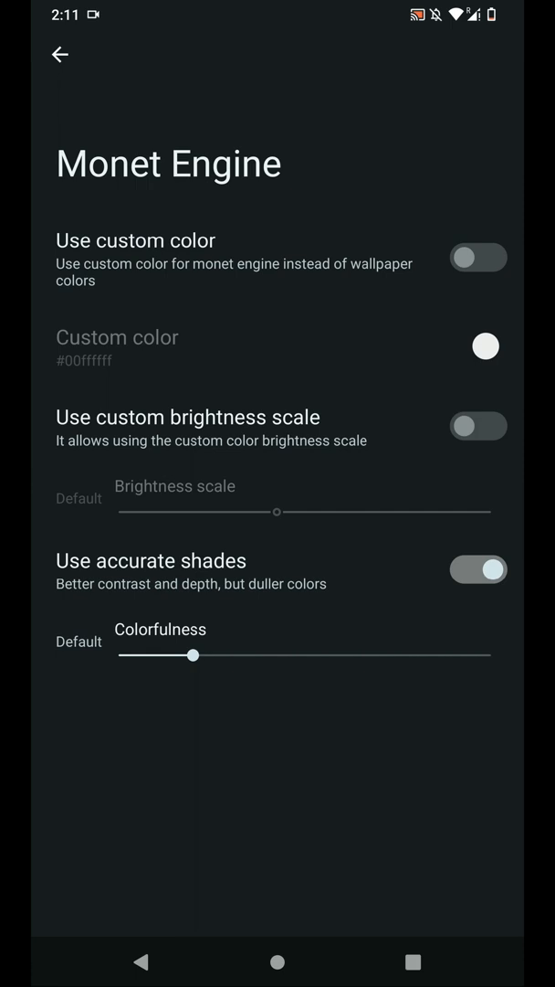
click(479, 256)
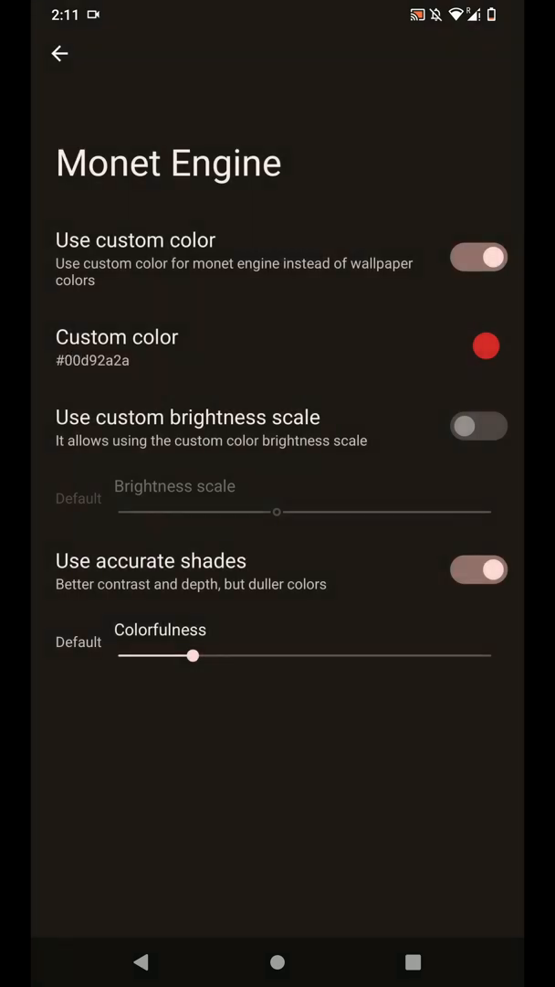
Pick the custom red colour #00d92a2a for Monet and return to Display with Night Light on.
click(58, 53)
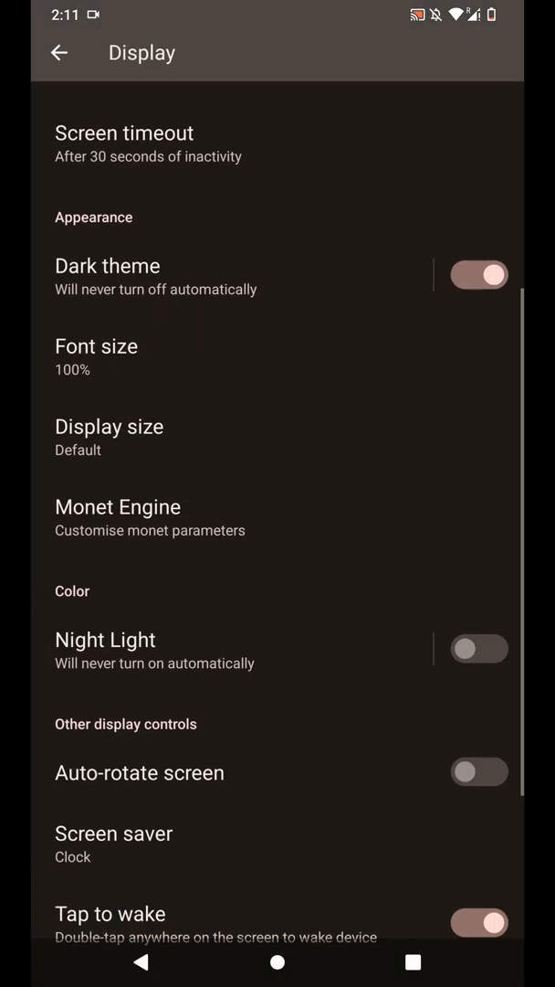
click(116, 506)
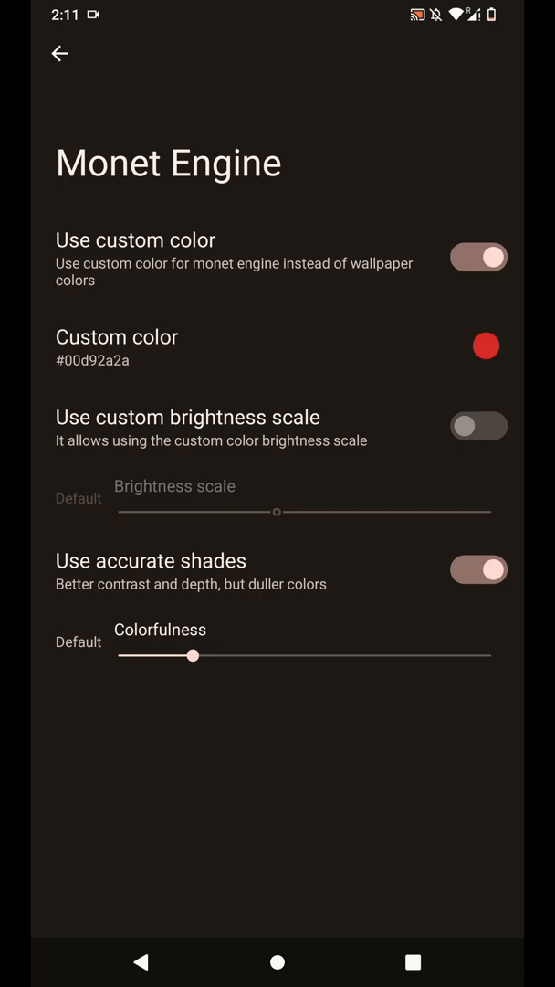
click(486, 347)
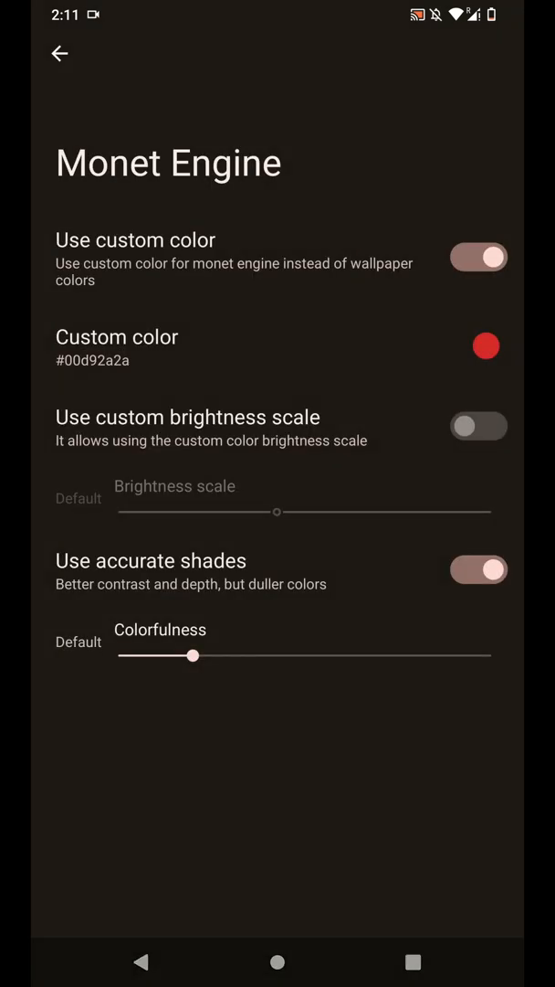
click(59, 53)
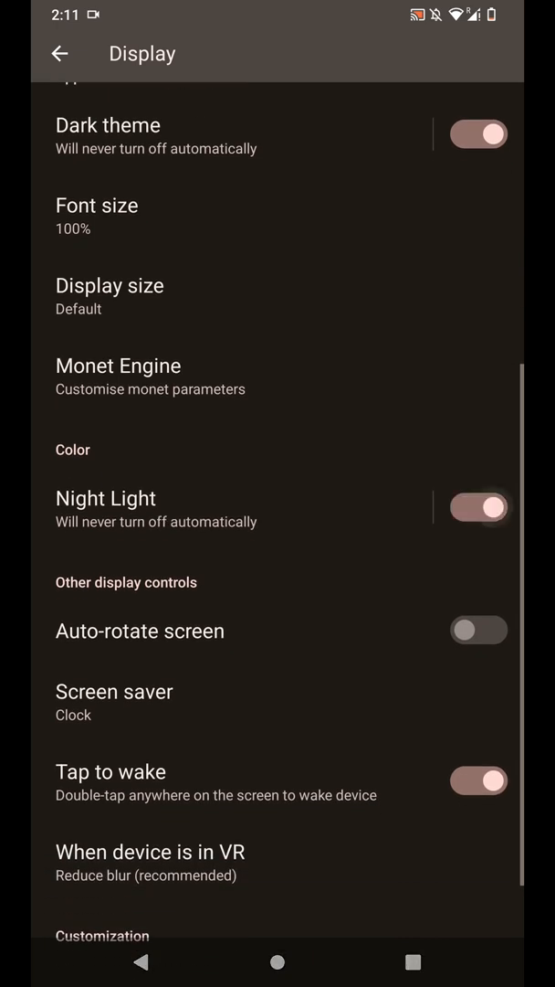
Turn Night Light off again and leave Display for the Wallpaper & style page.
click(106, 497)
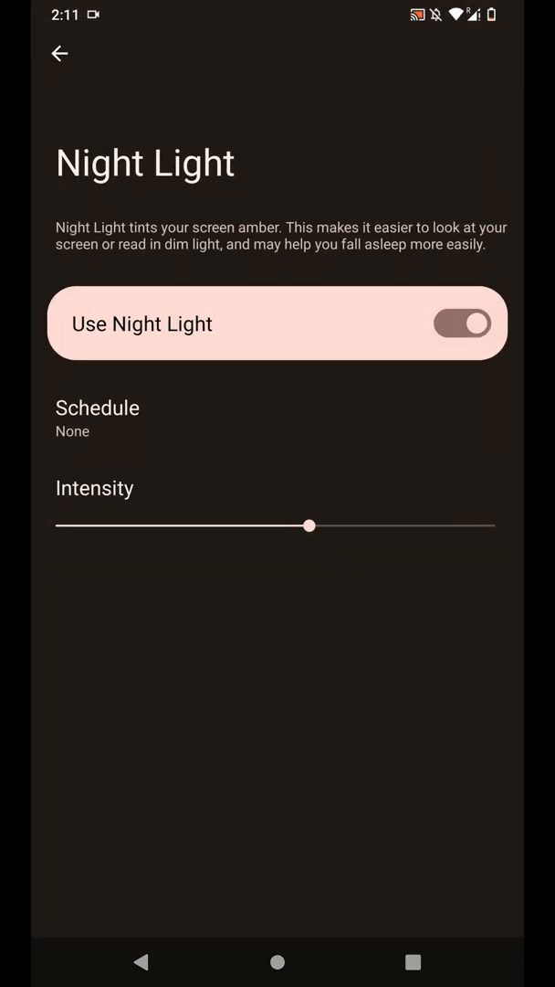
click(58, 53)
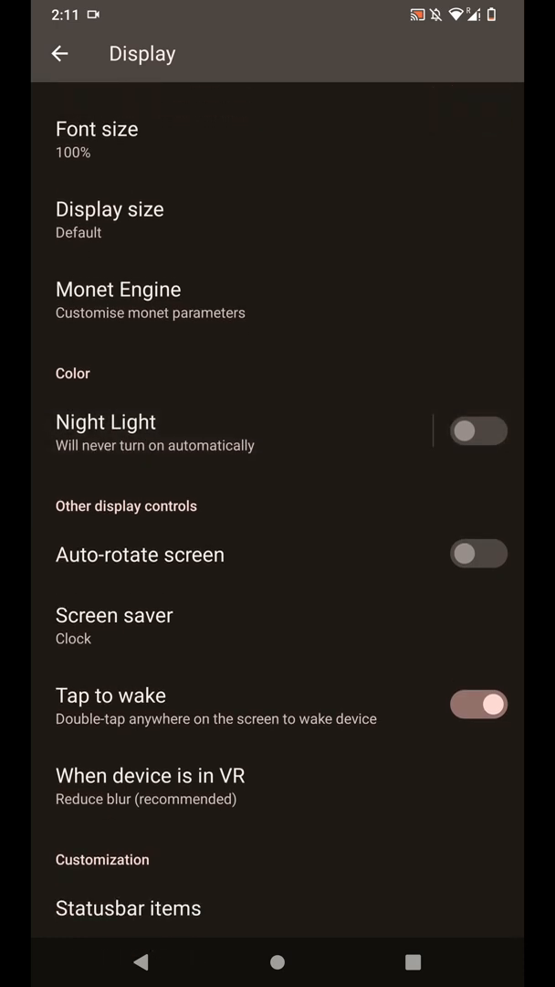
click(127, 906)
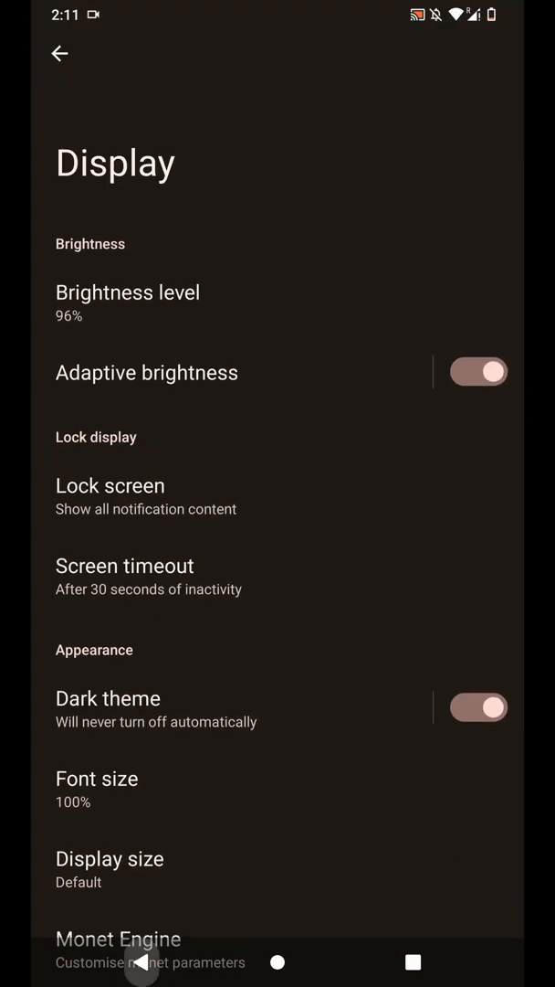
click(58, 53)
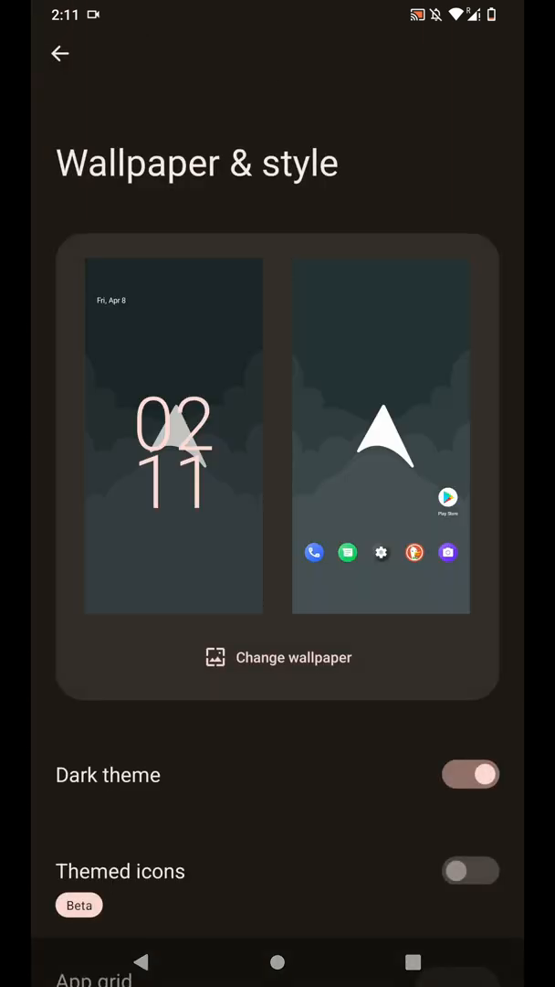
Enable Themed icons in Wallpaper & style, then go to the Accessibility page.
scroll(down, 3)
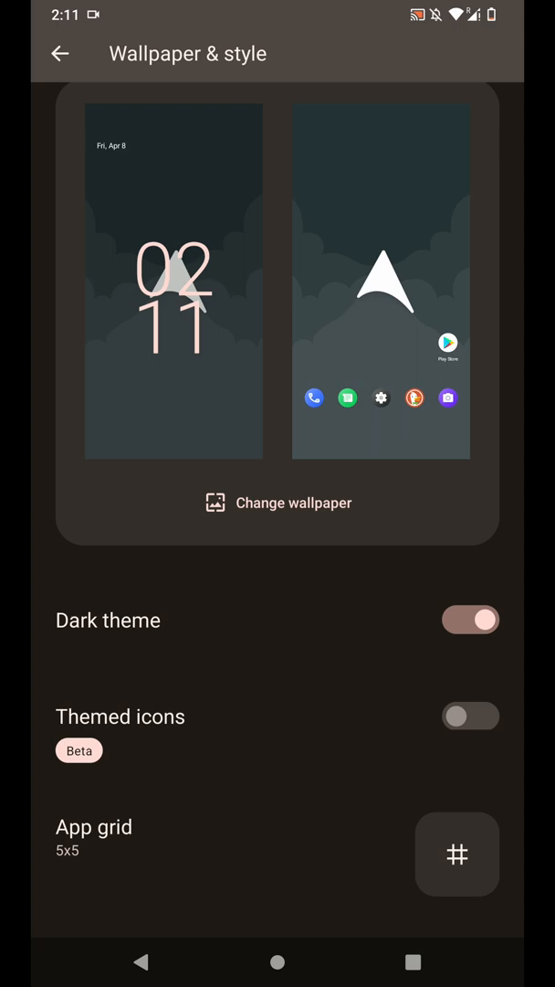
click(471, 716)
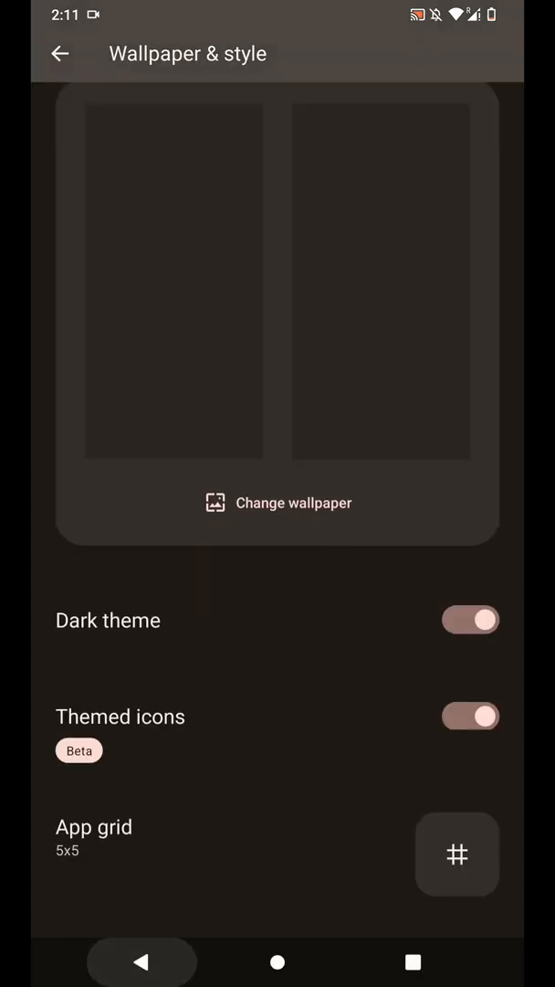
click(59, 53)
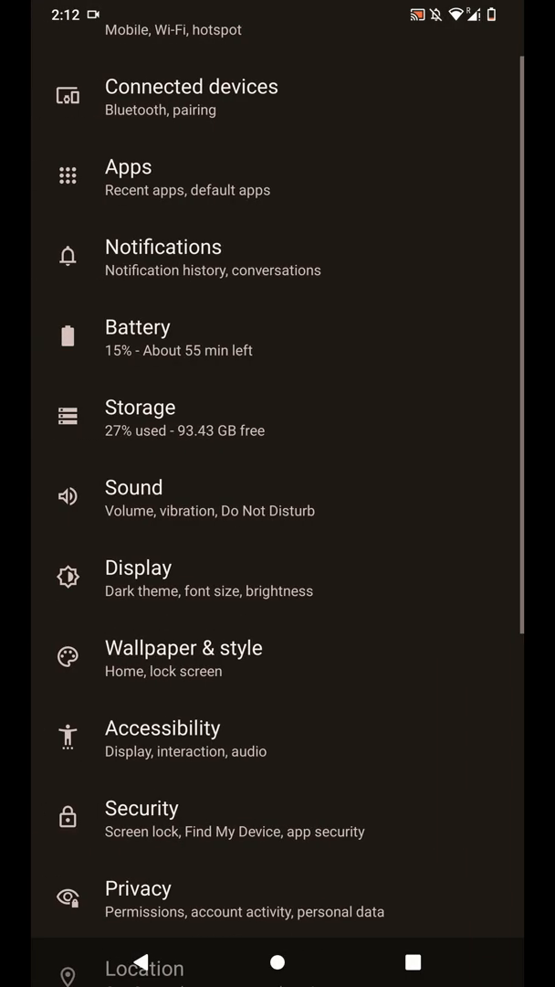
scroll(down, 3)
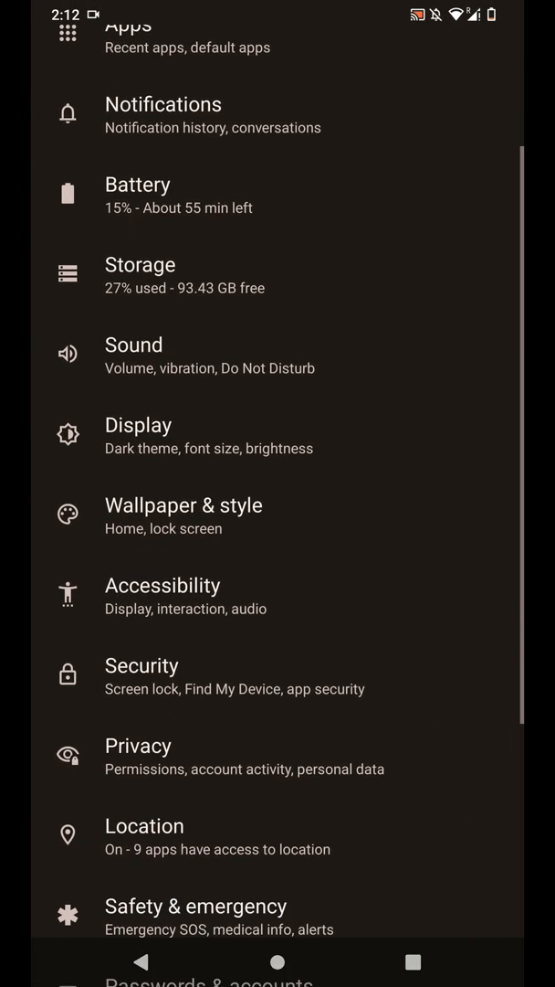
click(163, 585)
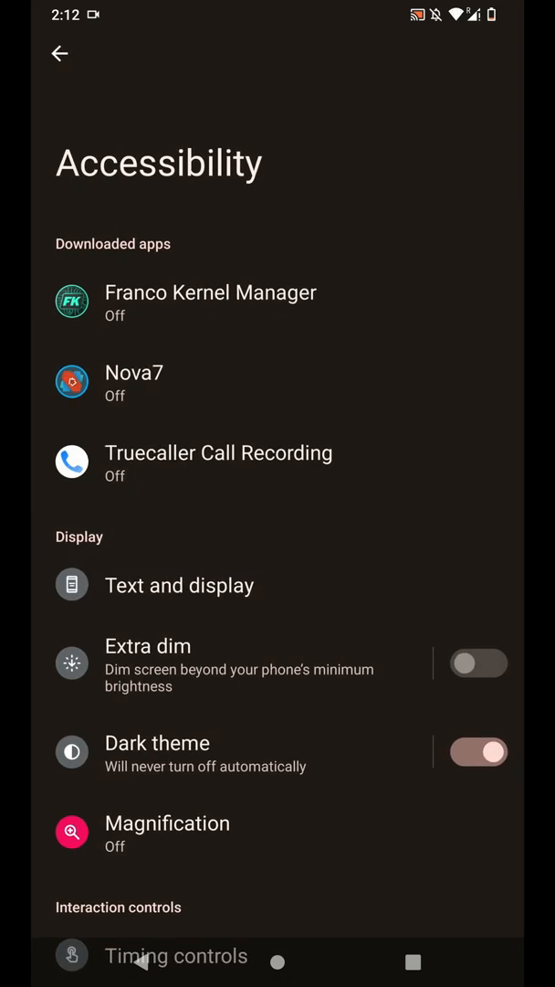
View Caption preferences and Audio adjustment in Accessibility, then return to the main list.
scroll(down, 3)
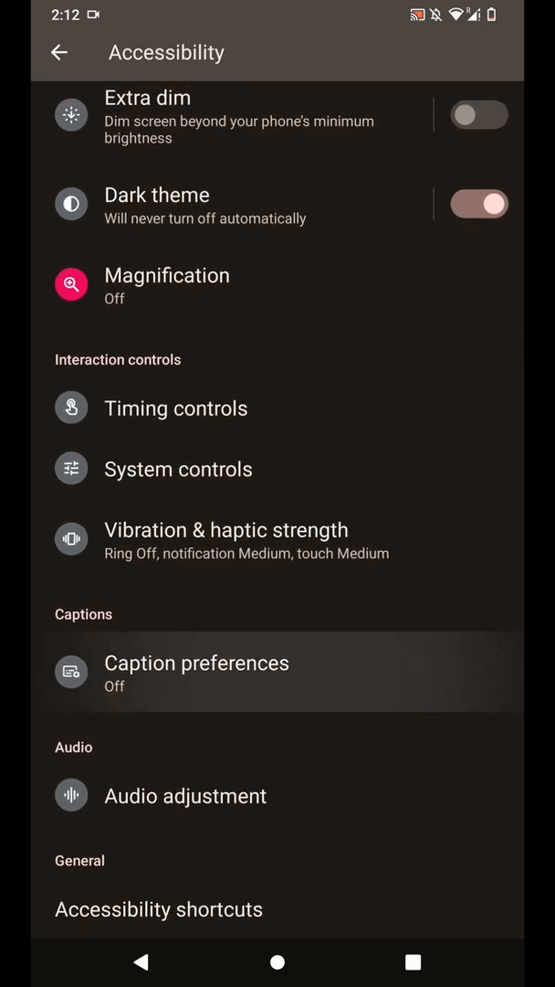
click(197, 661)
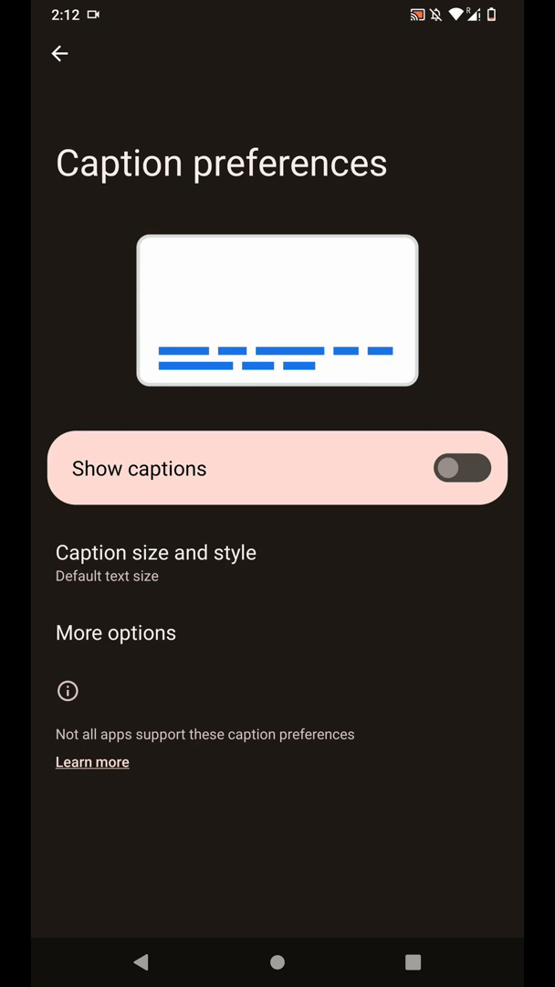
click(464, 468)
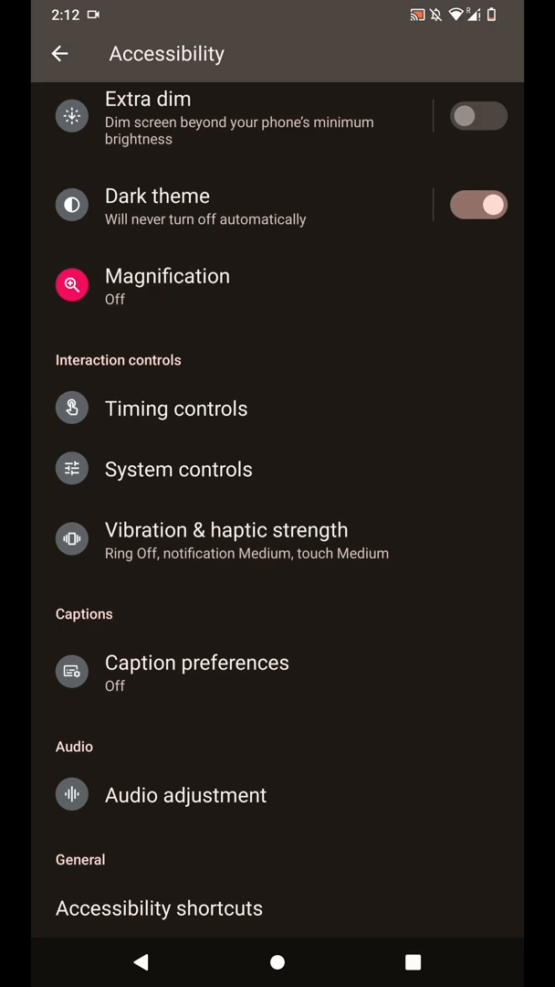
click(186, 793)
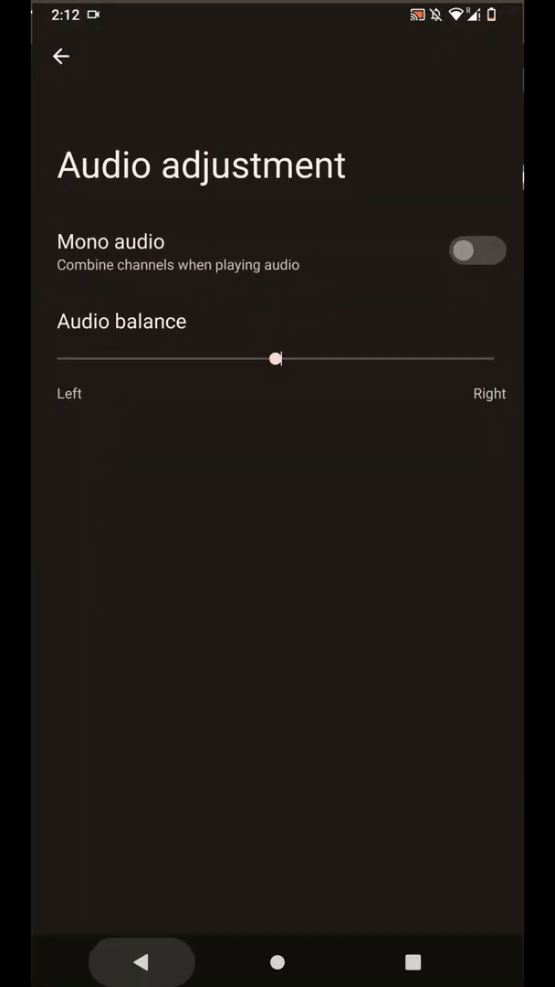
click(60, 54)
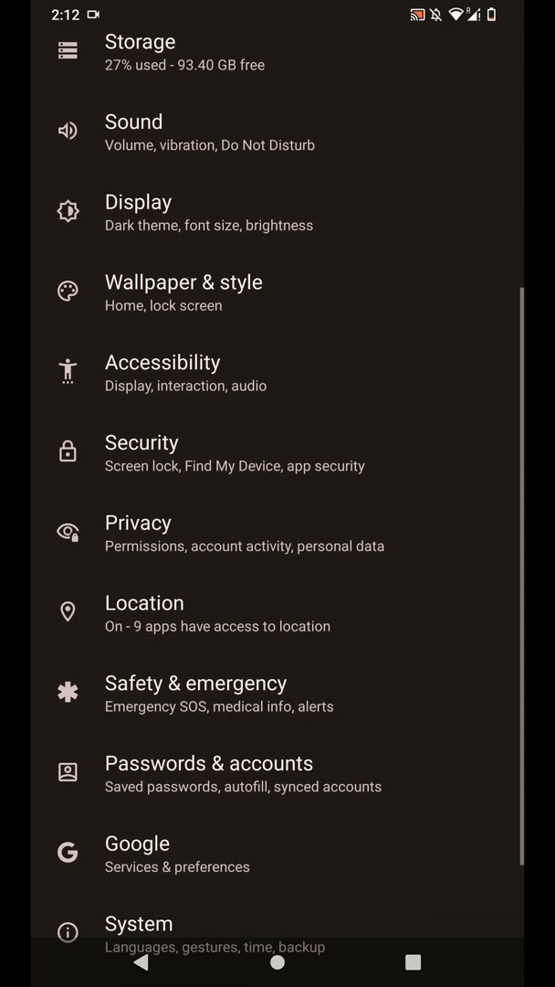
In System > Gestures, view Quickly open camera and reach the System navigation choices.
click(139, 533)
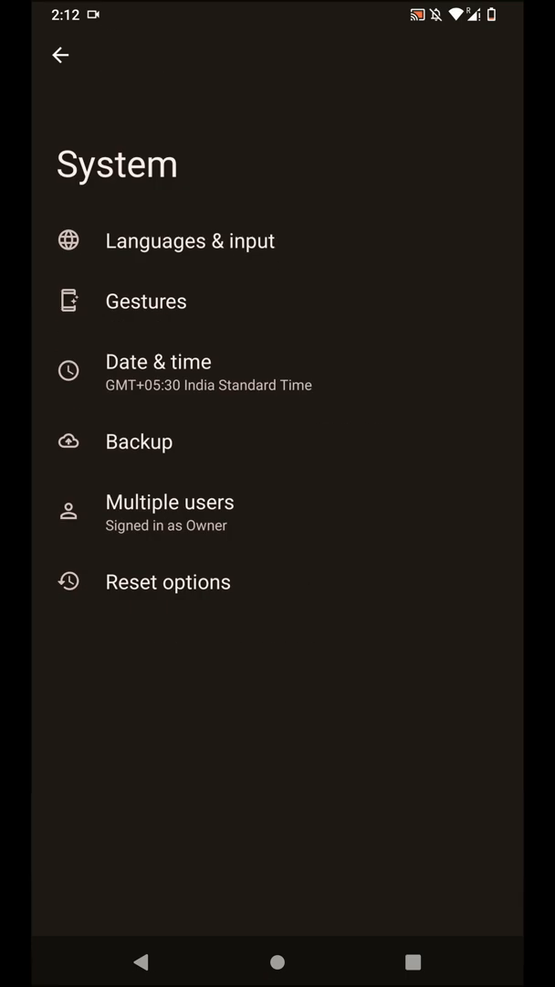
click(146, 300)
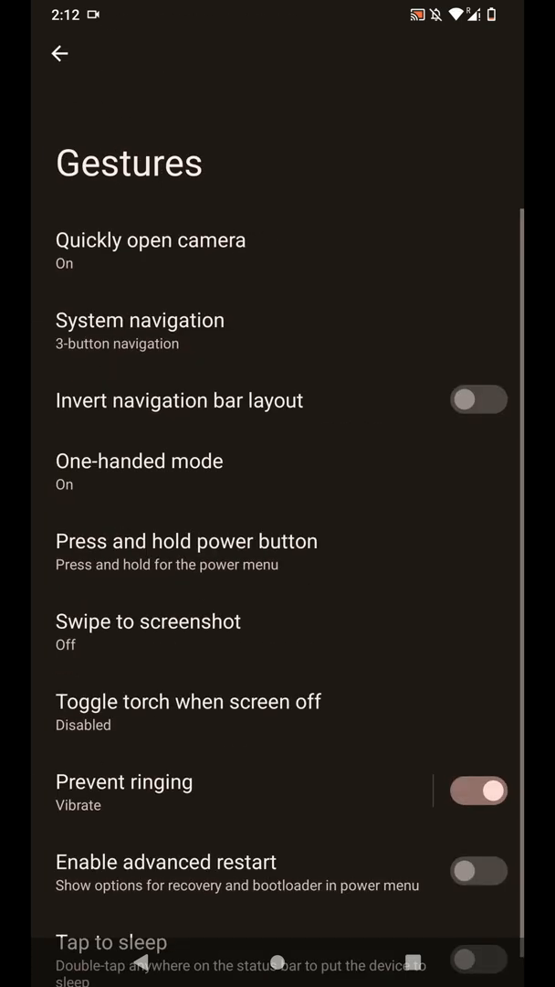
click(150, 249)
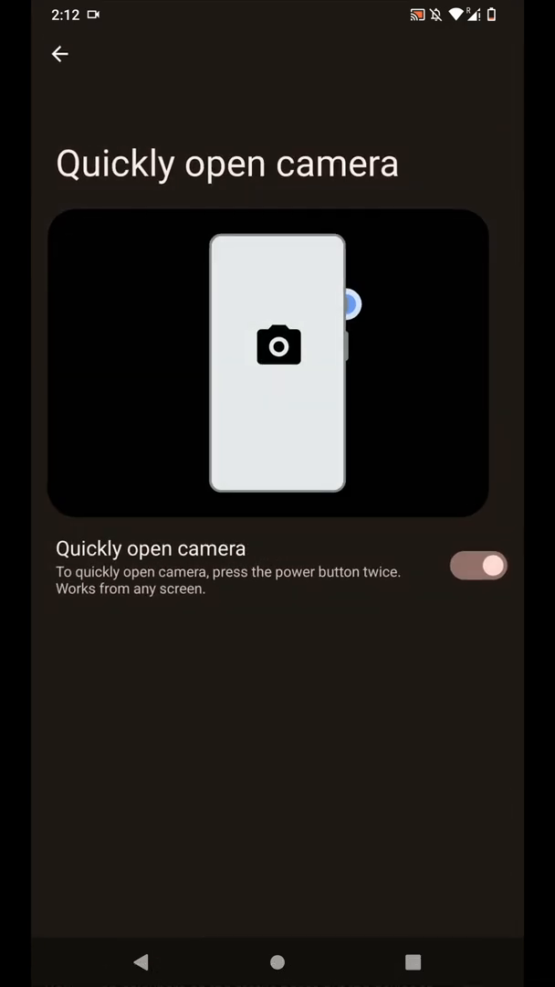
click(58, 55)
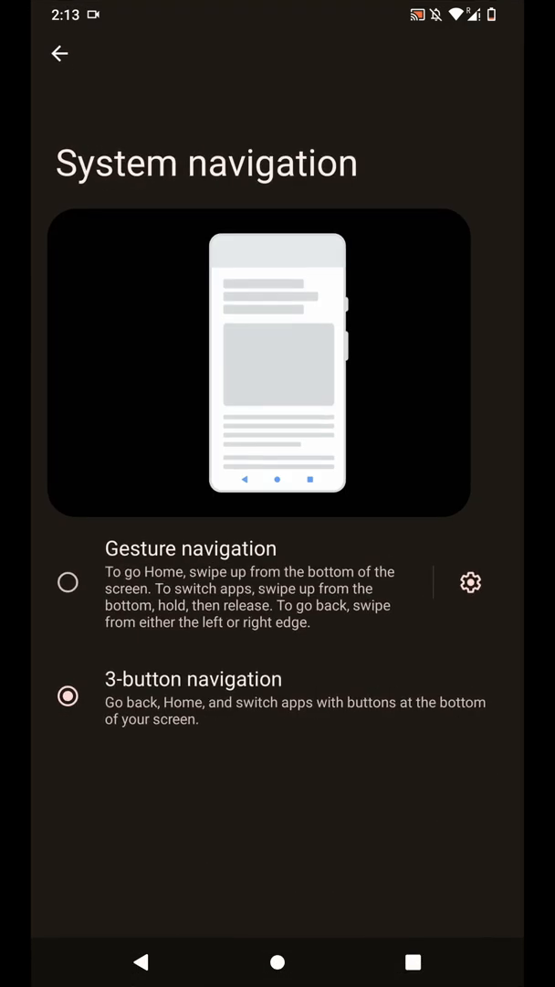
Select Gesture navigation with the gesture bar switched off, then return to the Gestures list.
click(66, 581)
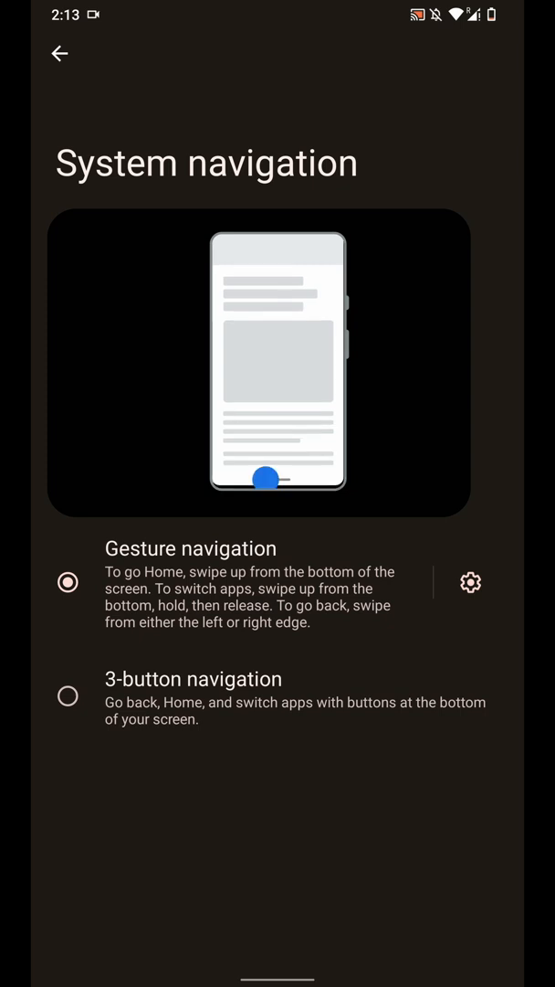
click(472, 581)
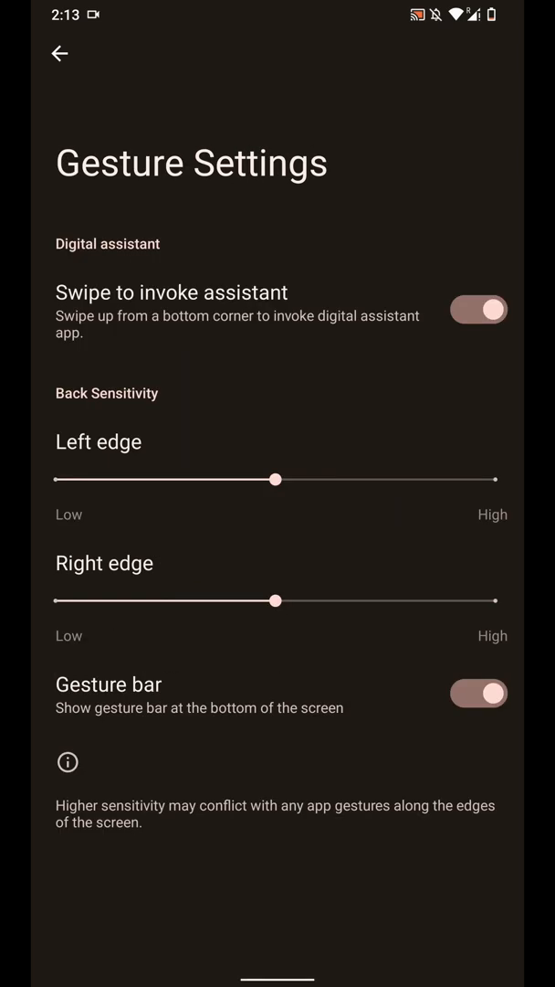
click(478, 693)
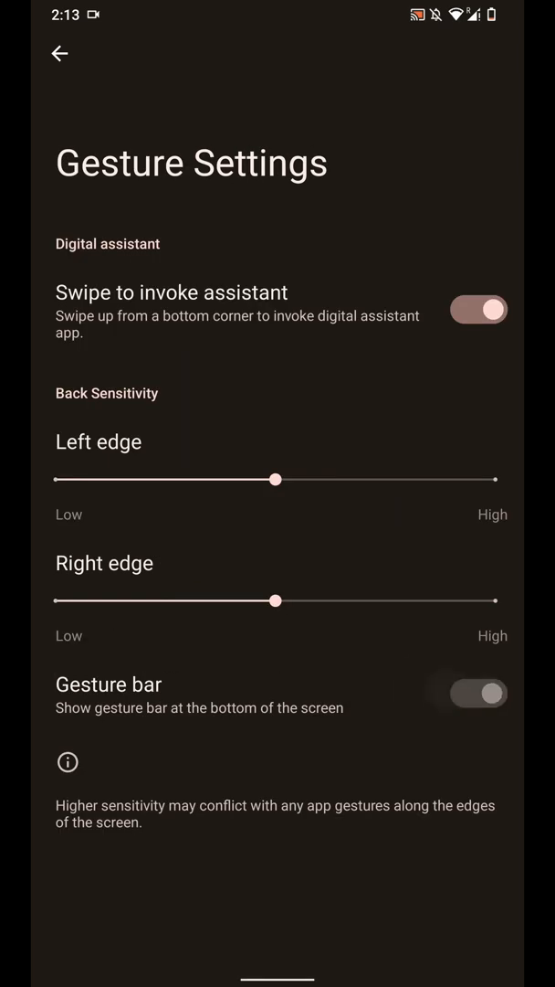
click(478, 693)
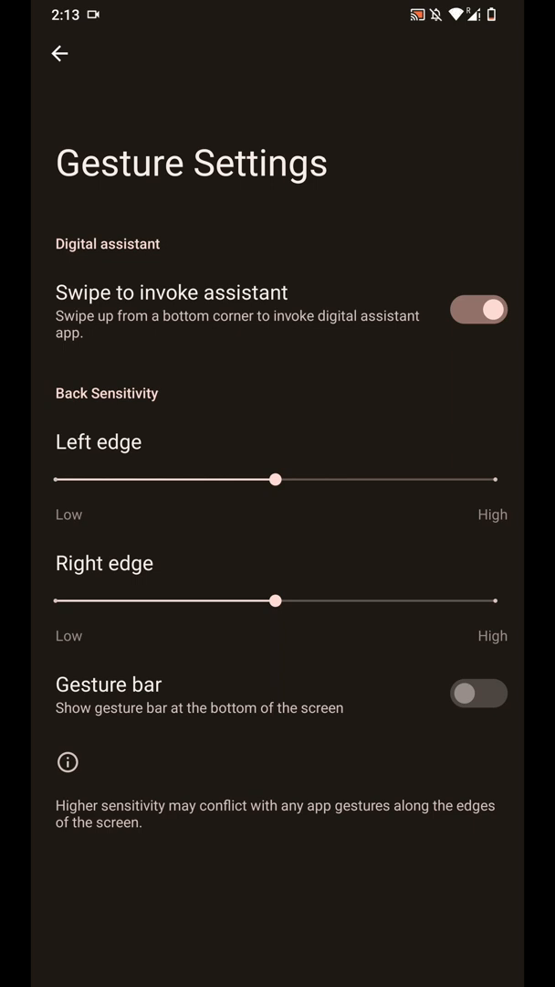
click(58, 53)
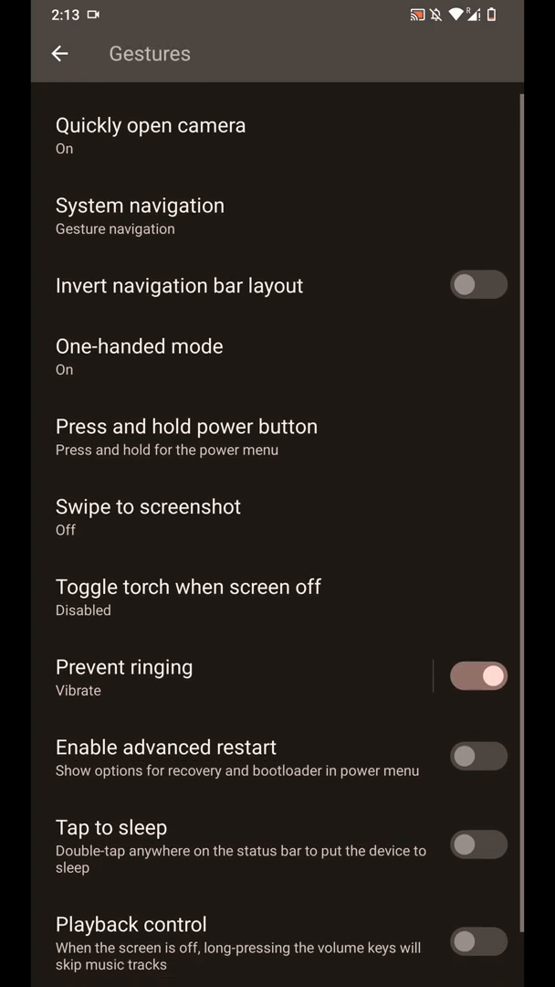
Switch on Tap to sleep, Playback control and Enable advanced restart, then return to Settings.
scroll(down, 3)
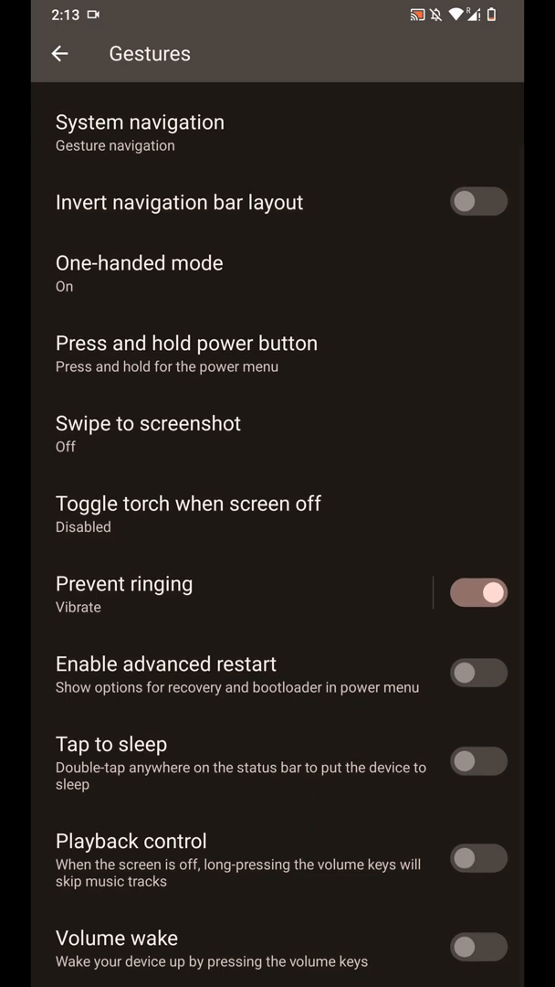
click(479, 760)
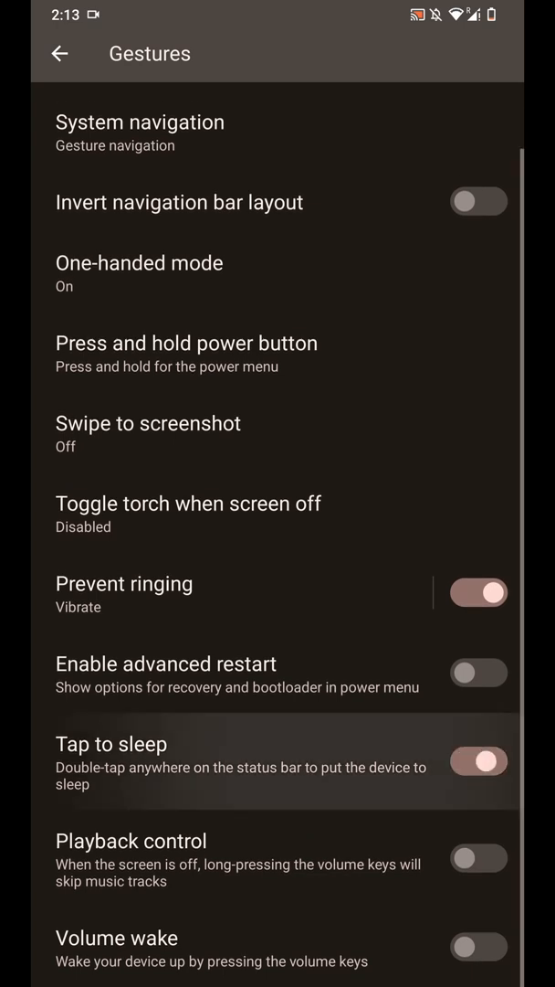
click(479, 859)
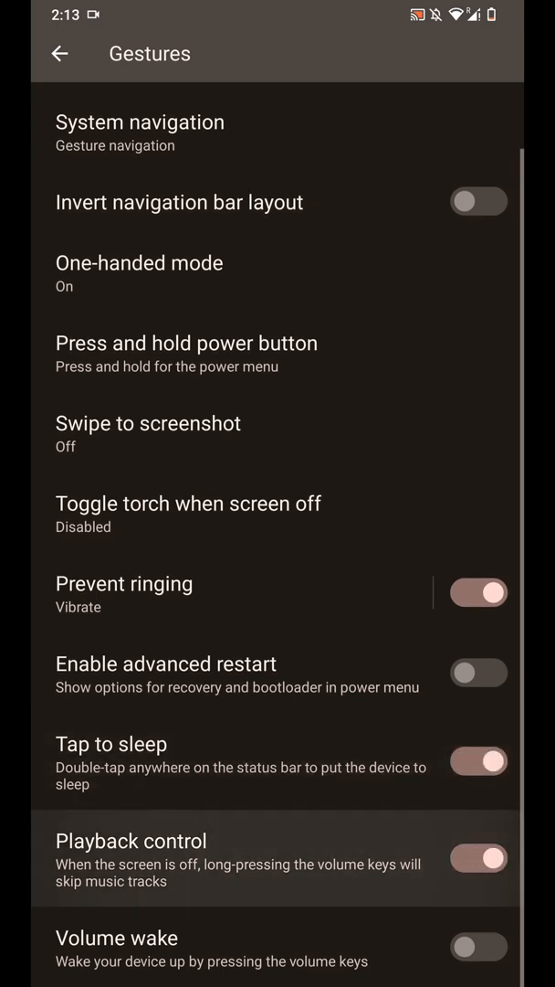
click(479, 672)
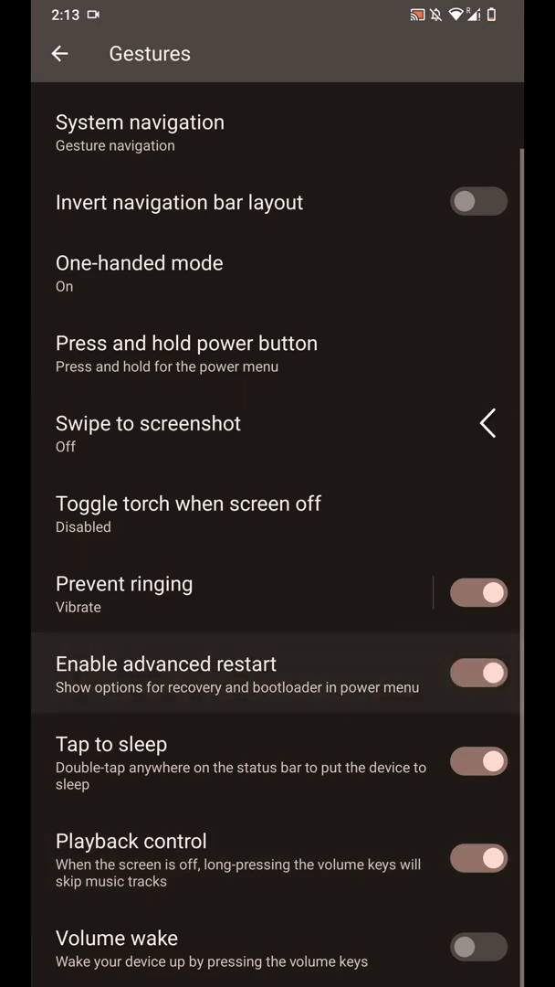
click(58, 53)
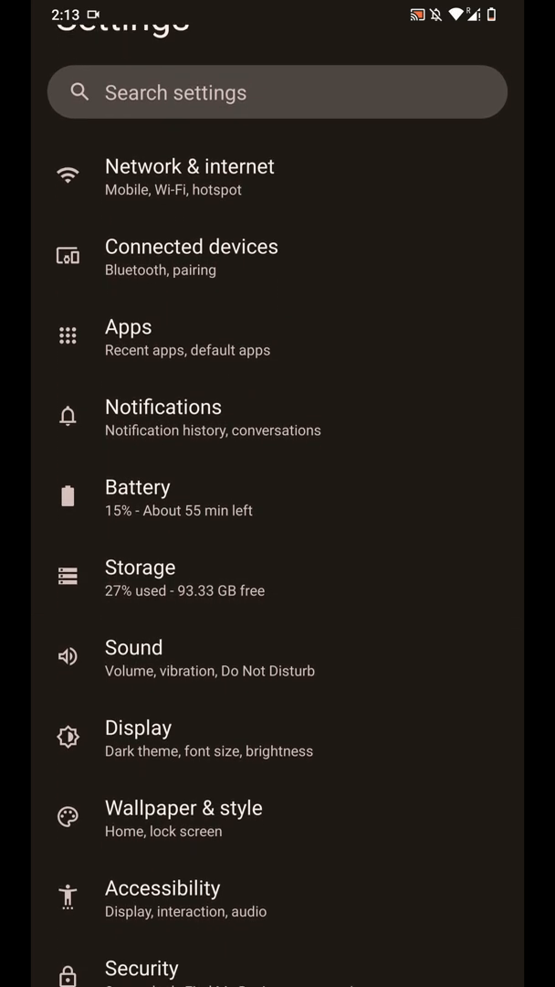
Open the Sound page showing volume sliders and ringtone options.
scroll(down, 3)
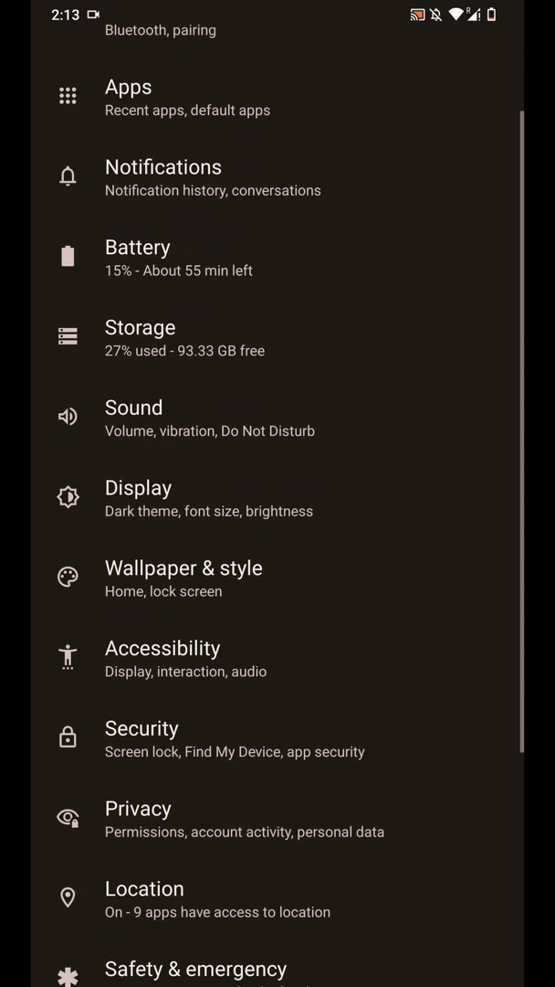
scroll(down, 3)
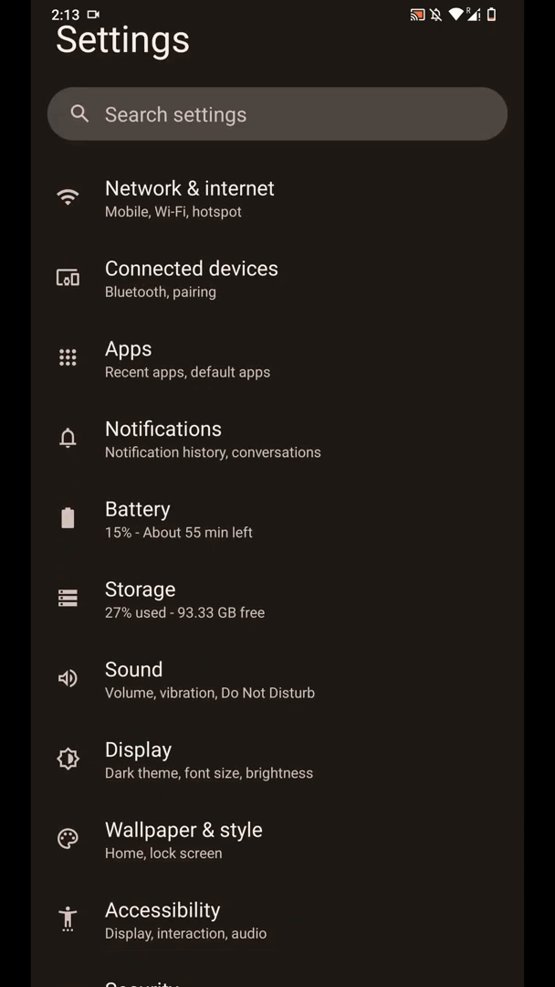
click(133, 668)
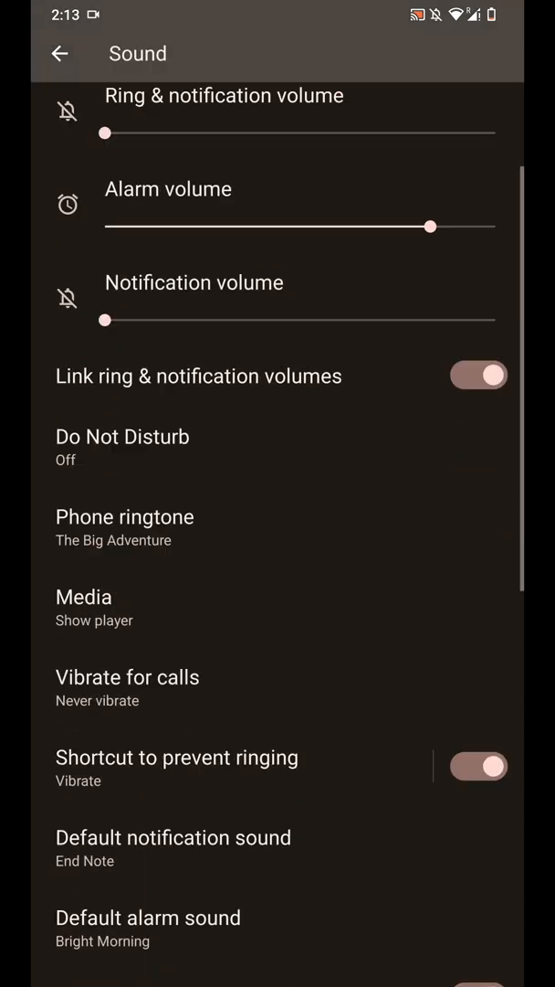